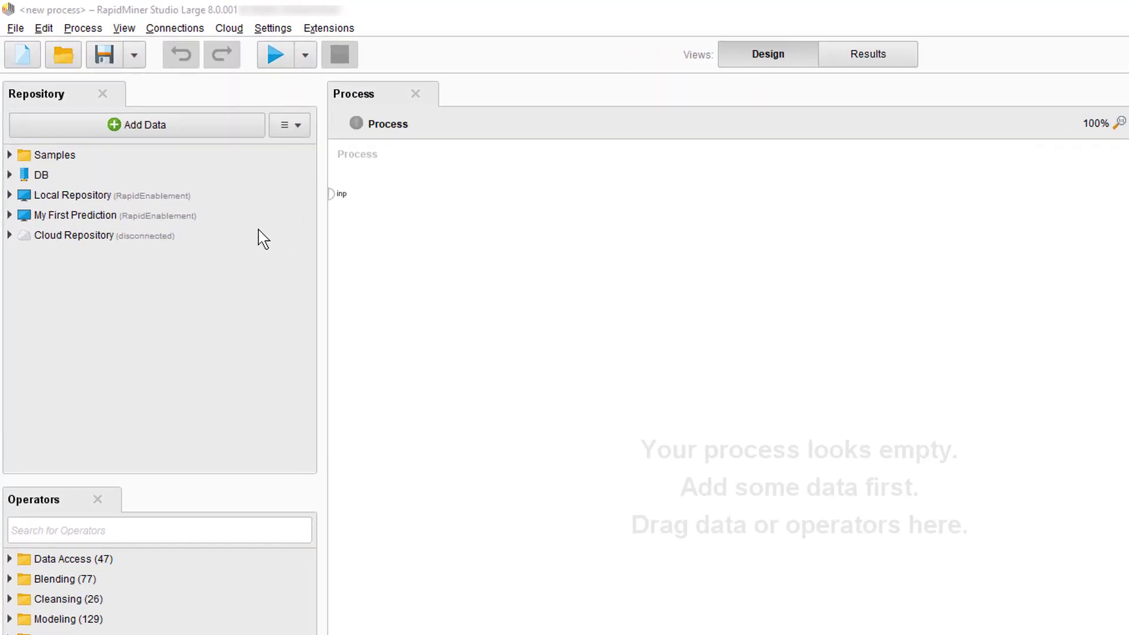
Start the new-repository wizard, choose New RapidMiner Server repository and continue to connection details.
left_click(290, 125)
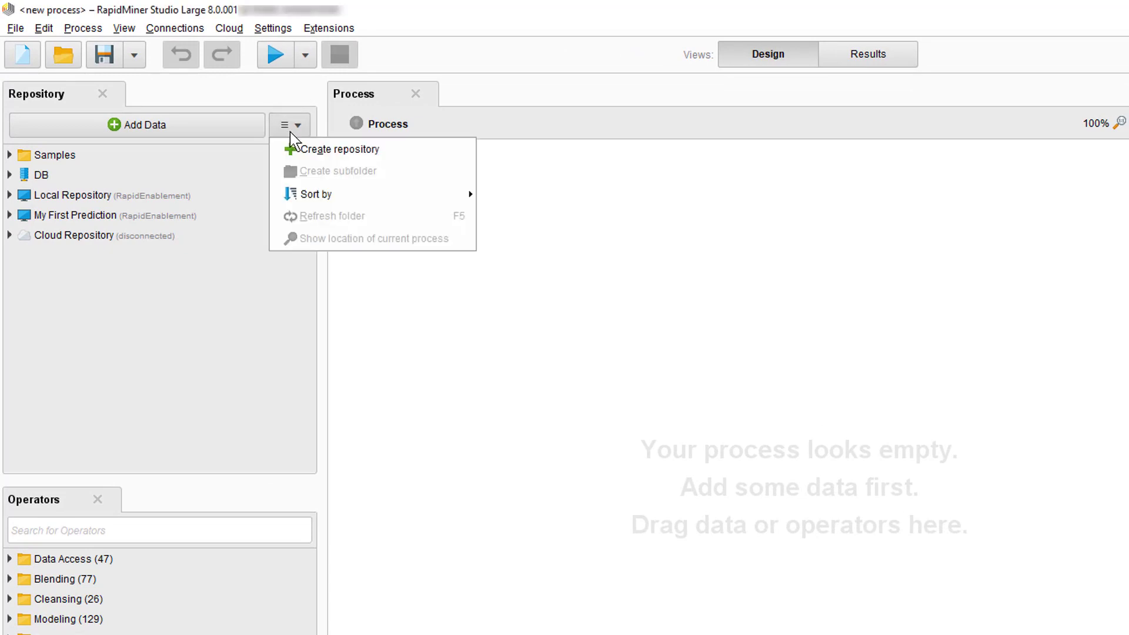
left_click(338, 149)
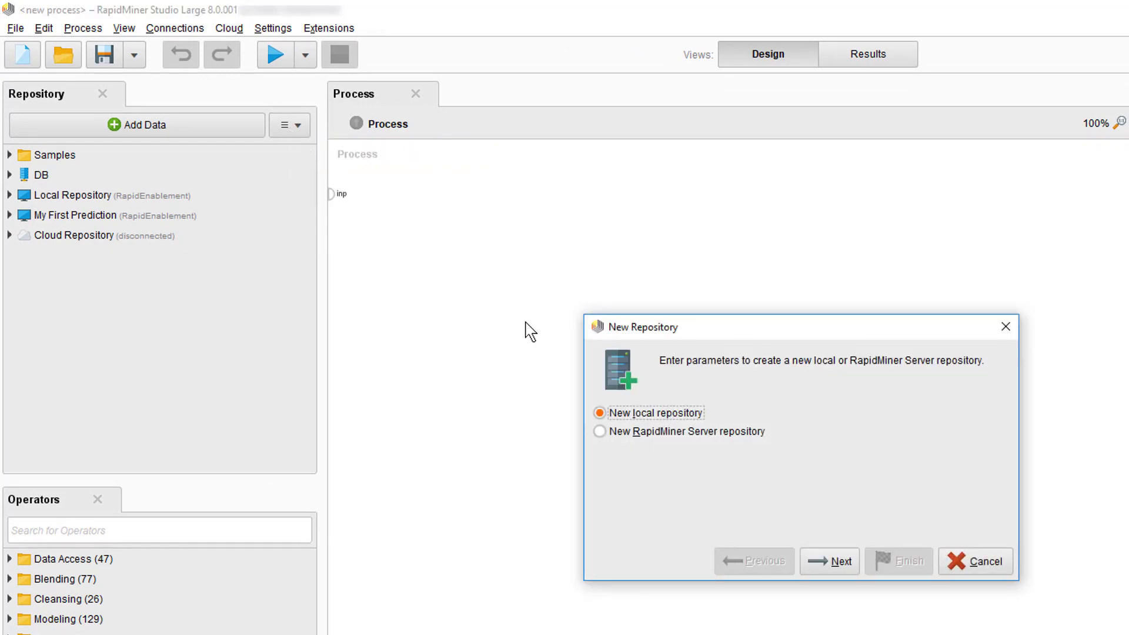
left_click(599, 430)
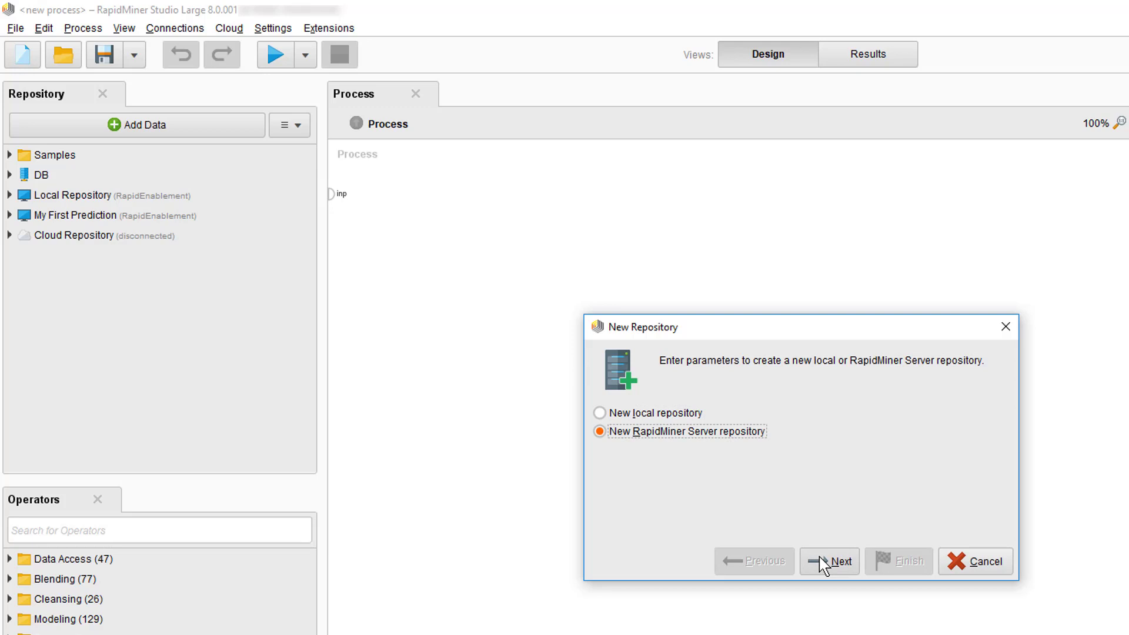
left_click(829, 561)
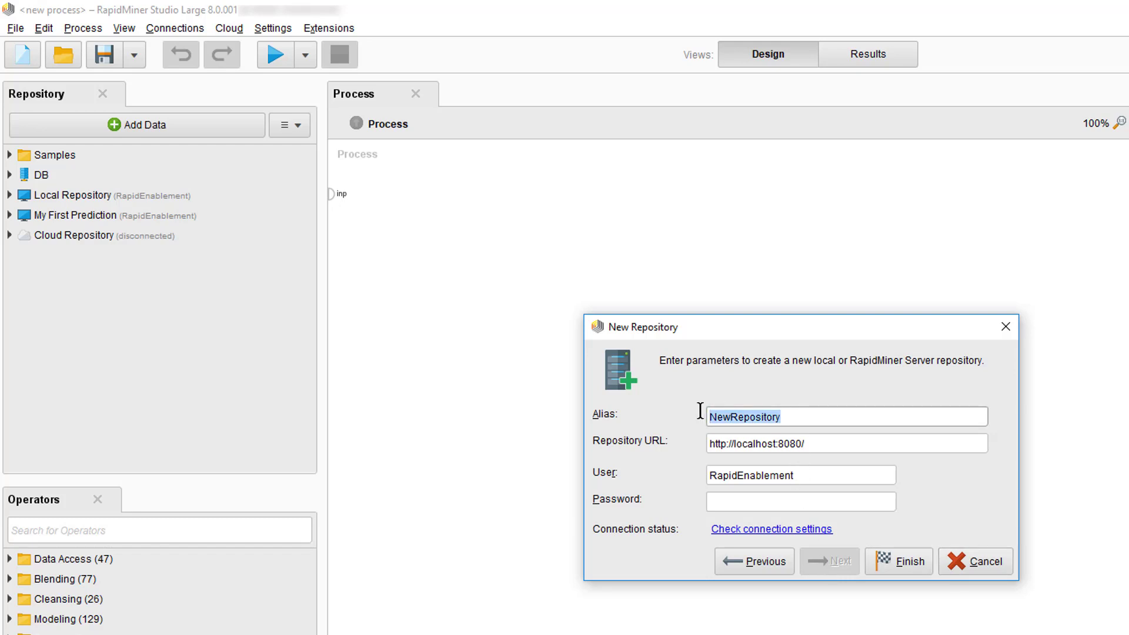
type("GettingStartedServer")
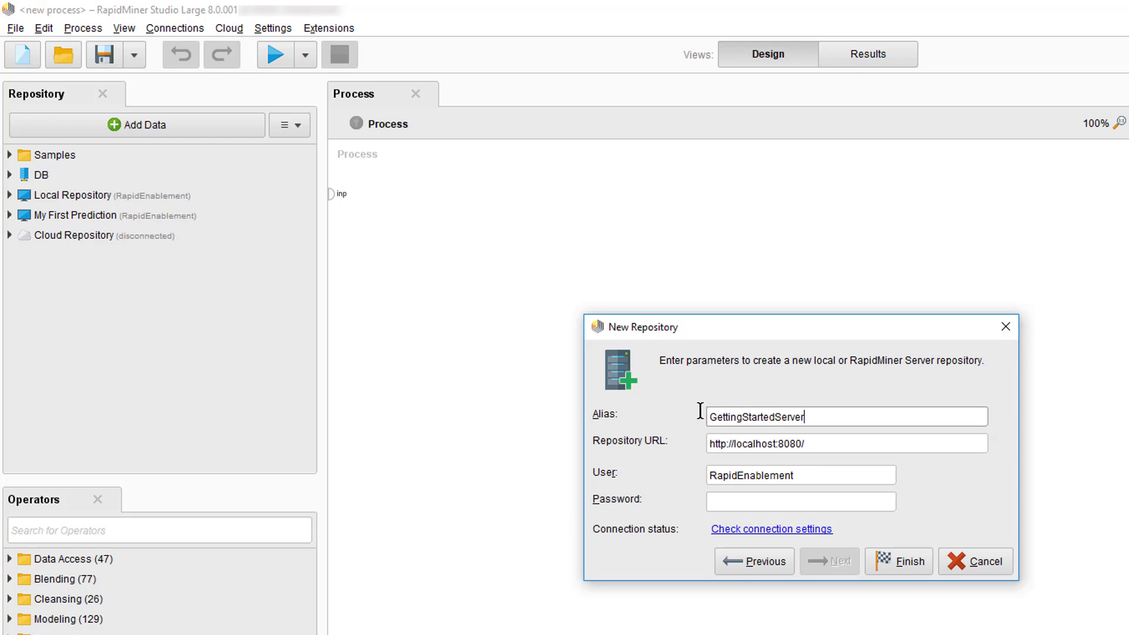
mouse_move(667, 448)
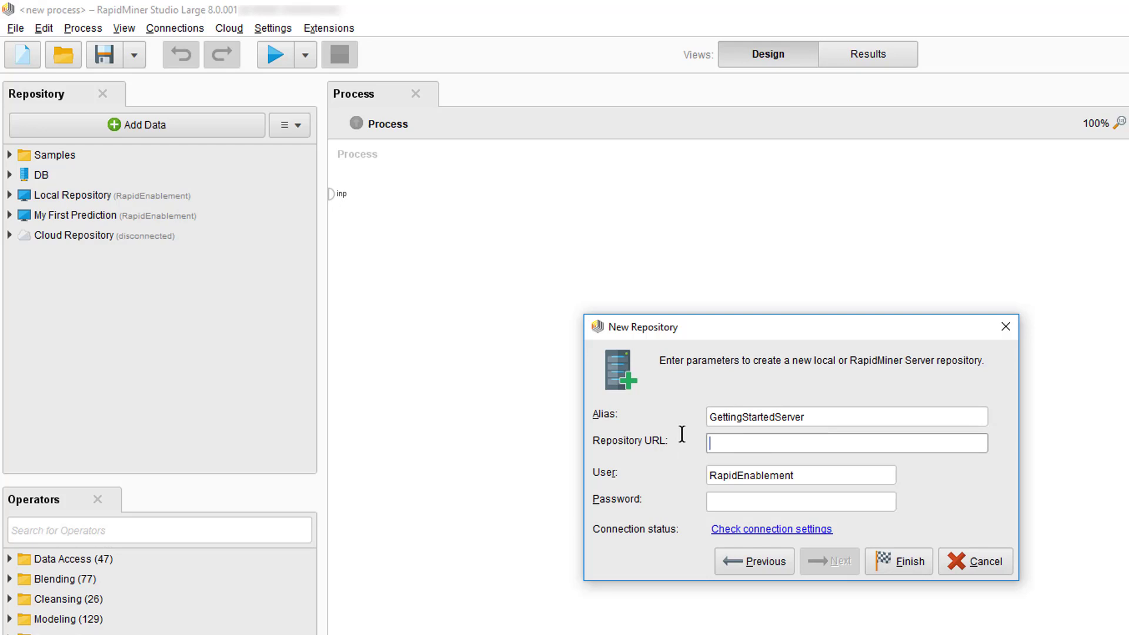
type("http://win-m21cnp0qooq:8080/")
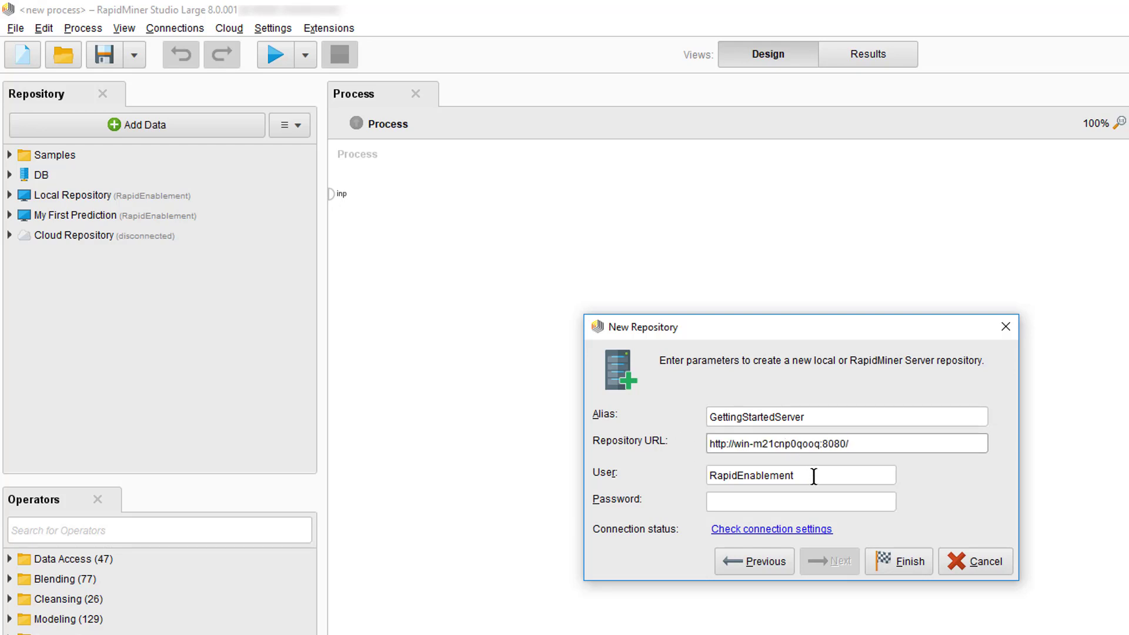
type("admin")
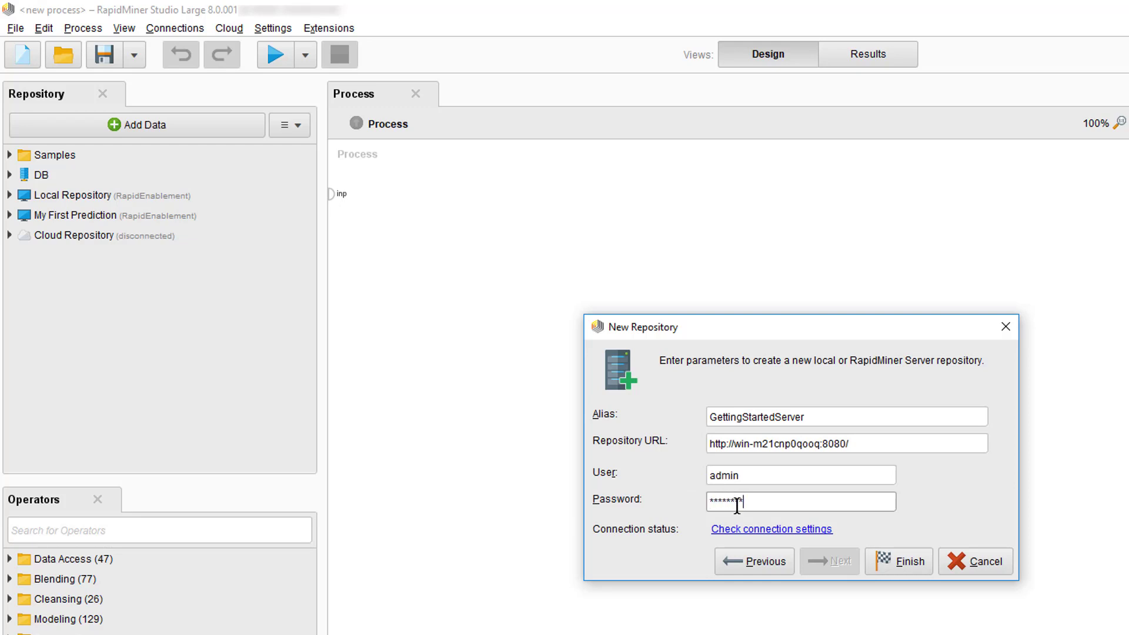
left_click(771, 528)
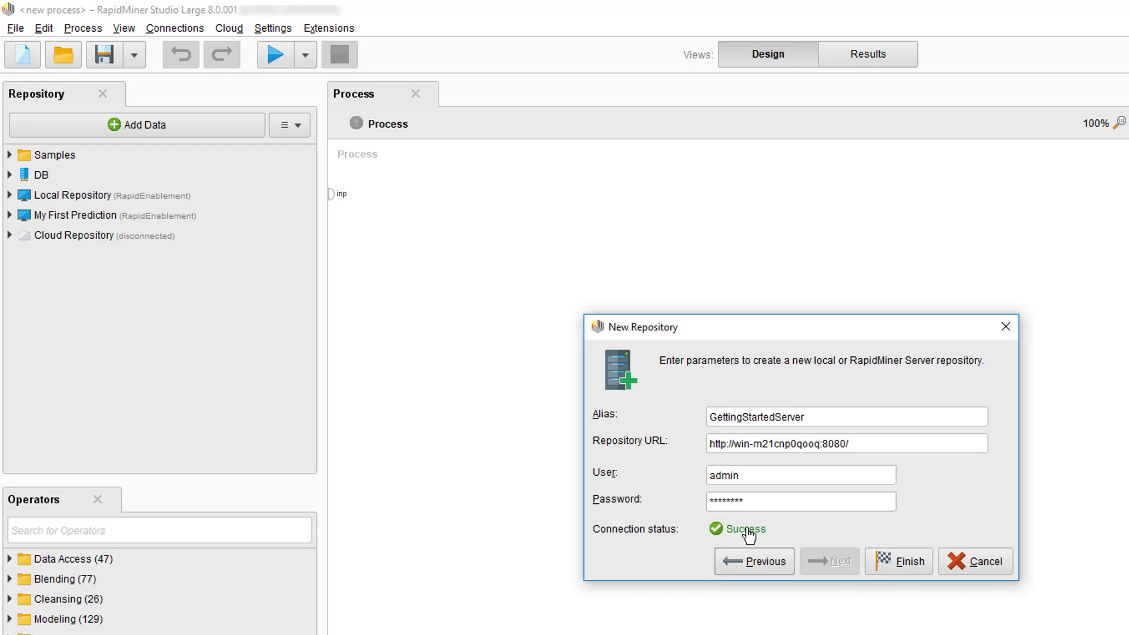
left_click(897, 561)
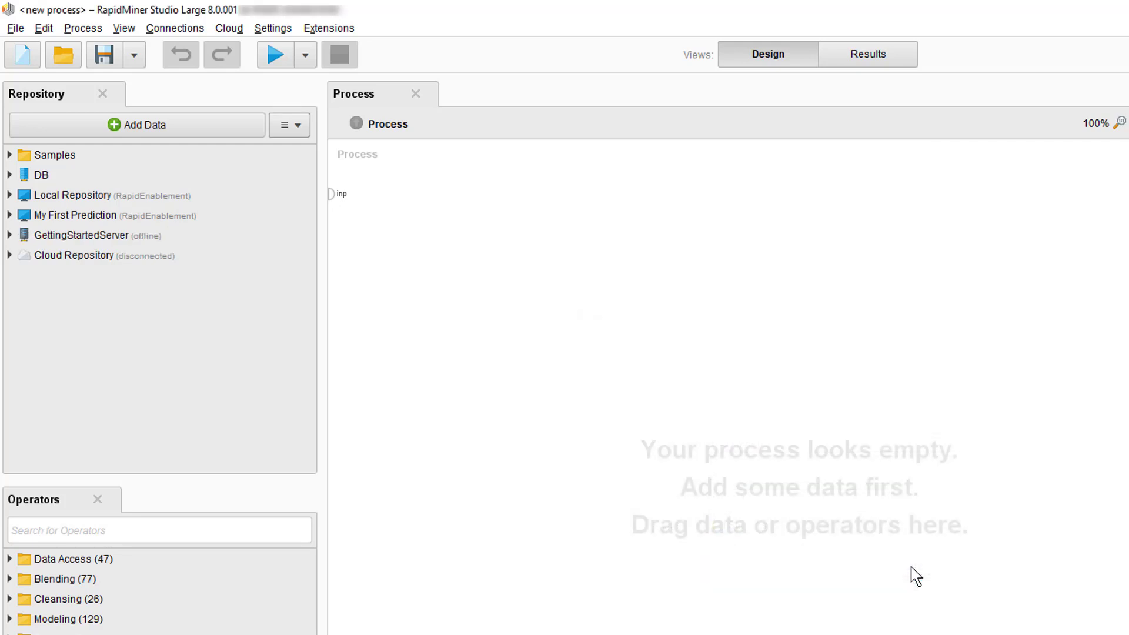
mouse_move(48, 262)
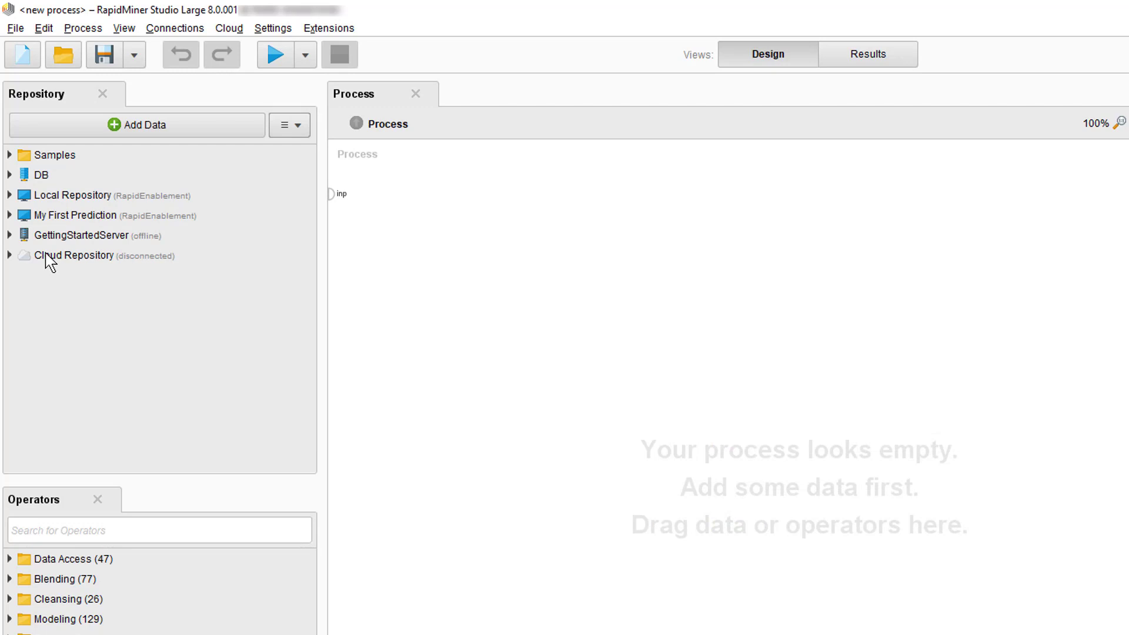
Connect to GettingStartedServer and expand its home folder to the admin subfolders.
left_click(10, 236)
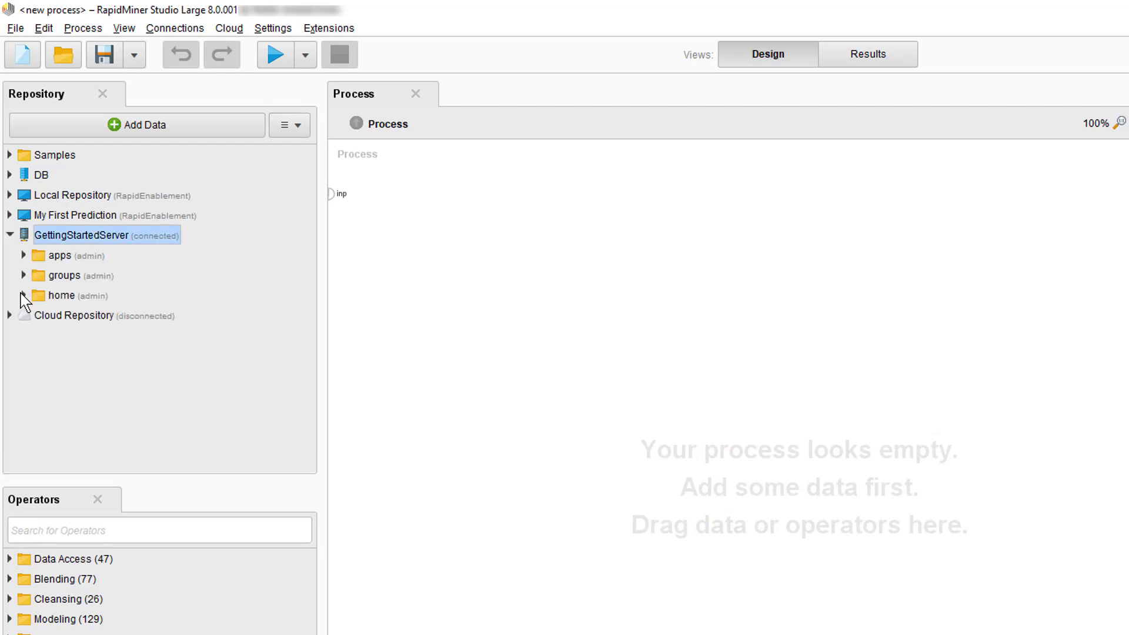
left_click(24, 295)
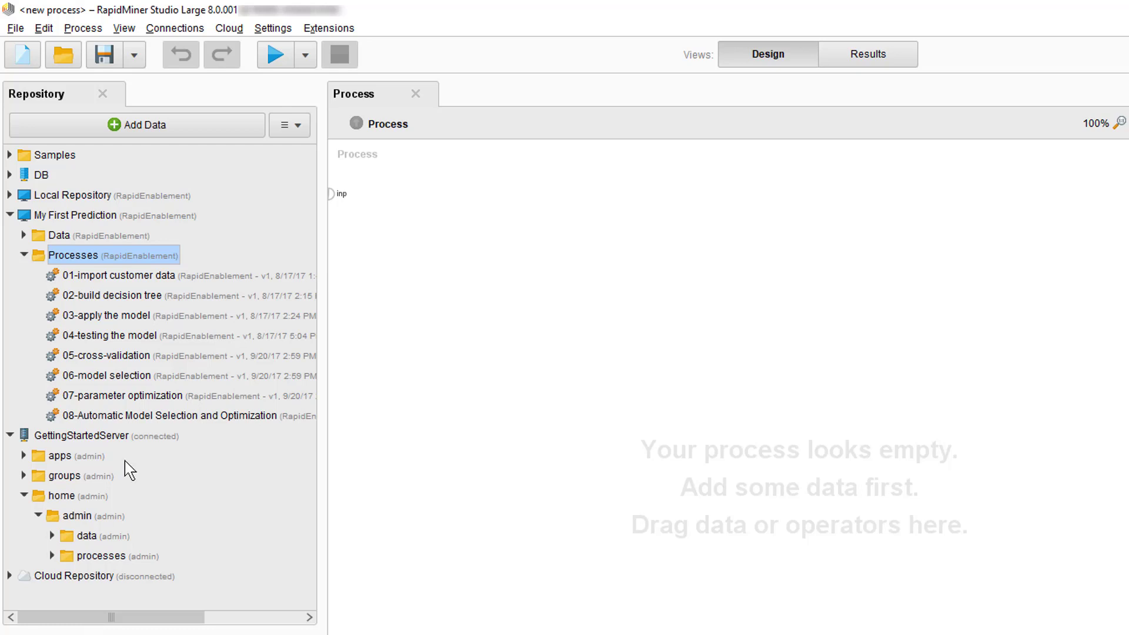
Open 05-cross-validation and copy its Customer data set into the server's admin data folder.
double_click(105, 355)
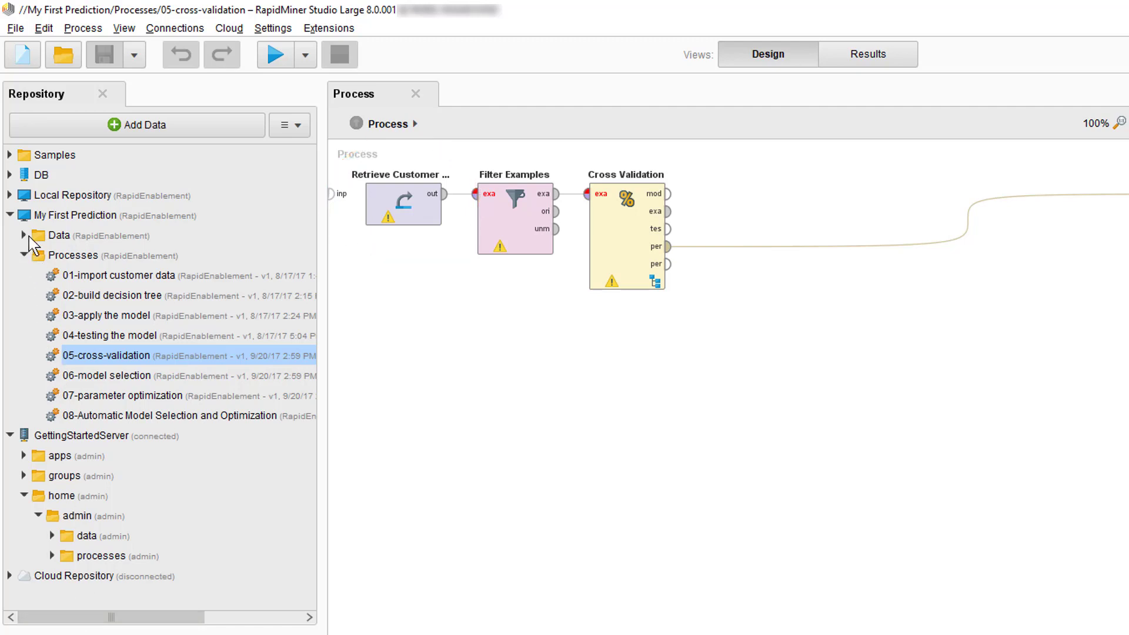
right_click(98, 94)
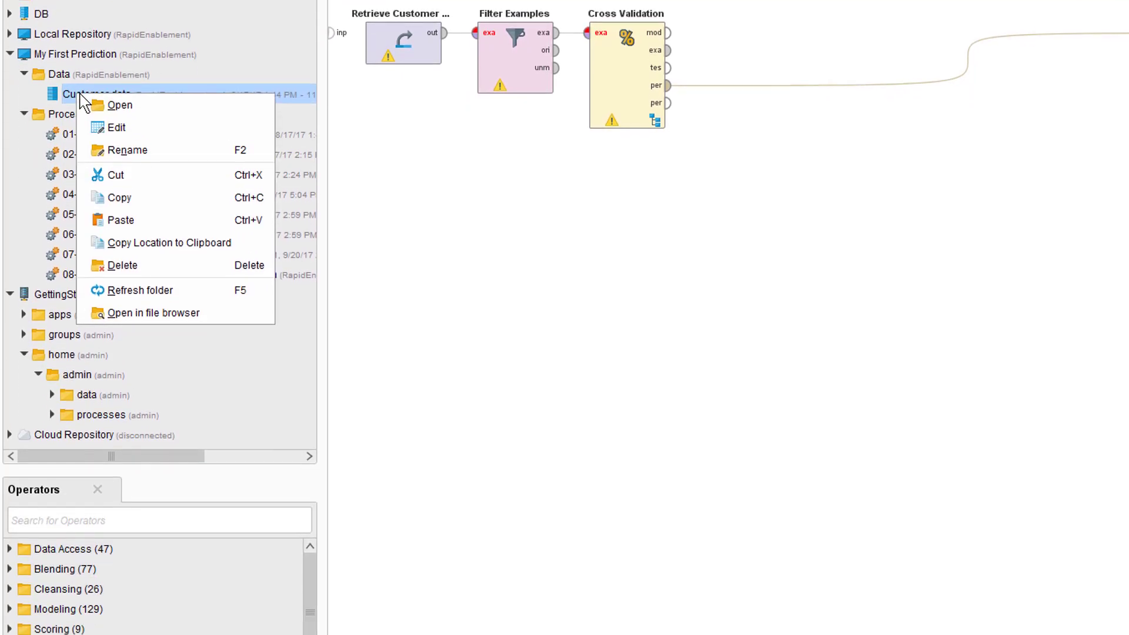
right_click(86, 392)
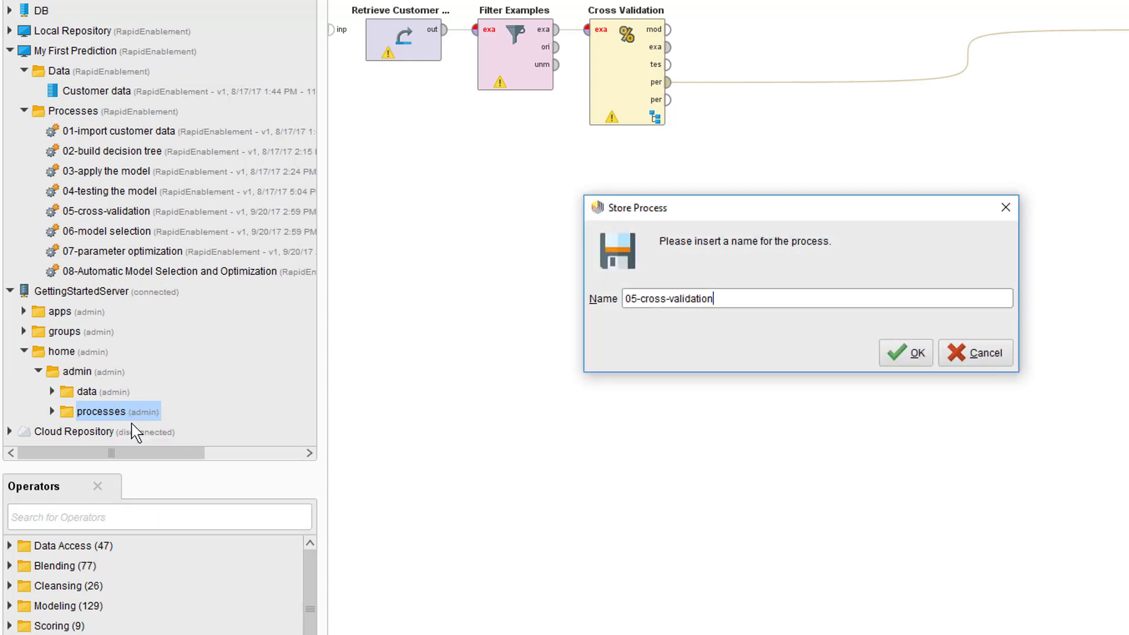
Store the process on the server as '05-Cross Validation on Server' in admin's processes folder.
triple_click(669, 297)
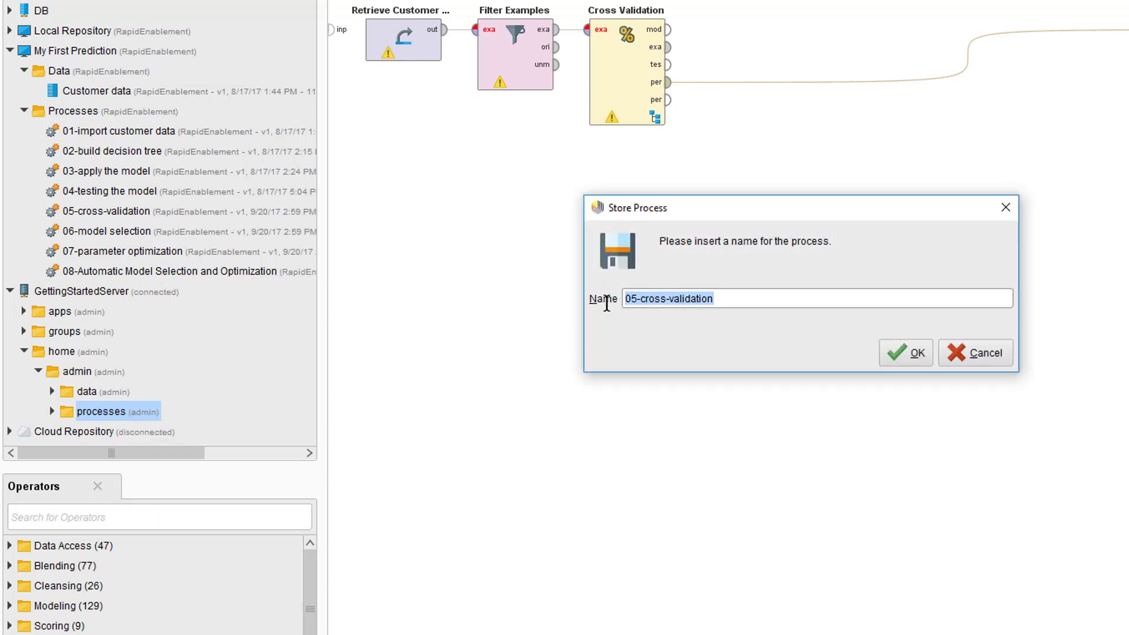
left_click(905, 353)
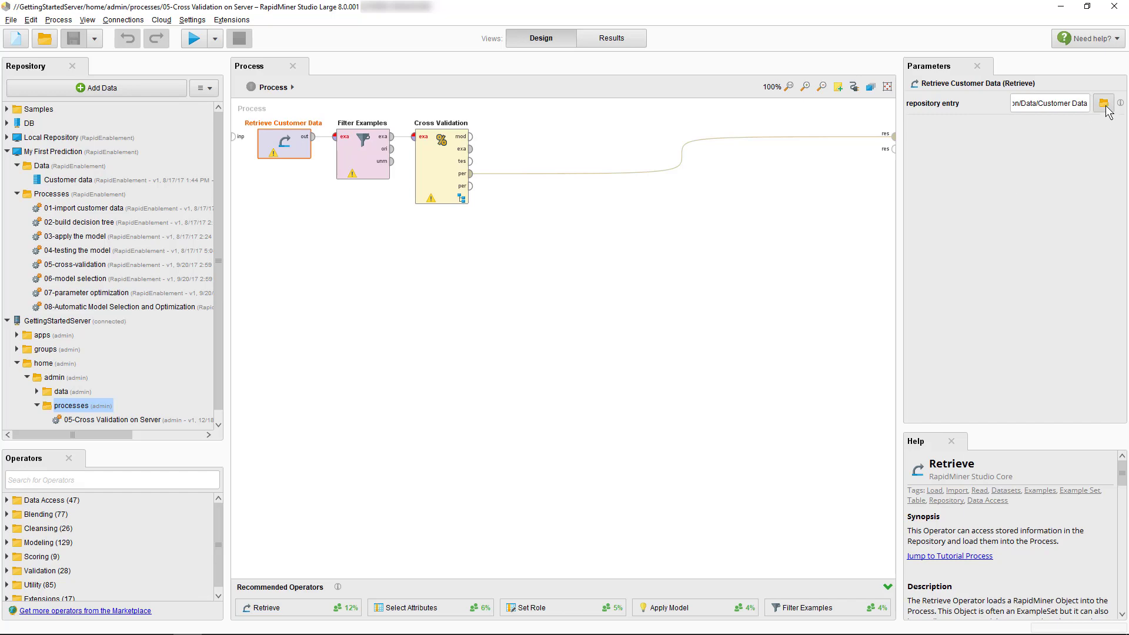
Point Retrieve Customer Data at the server's home/admin/data/Customer data, giving ../data/Customer data.
left_click(1104, 102)
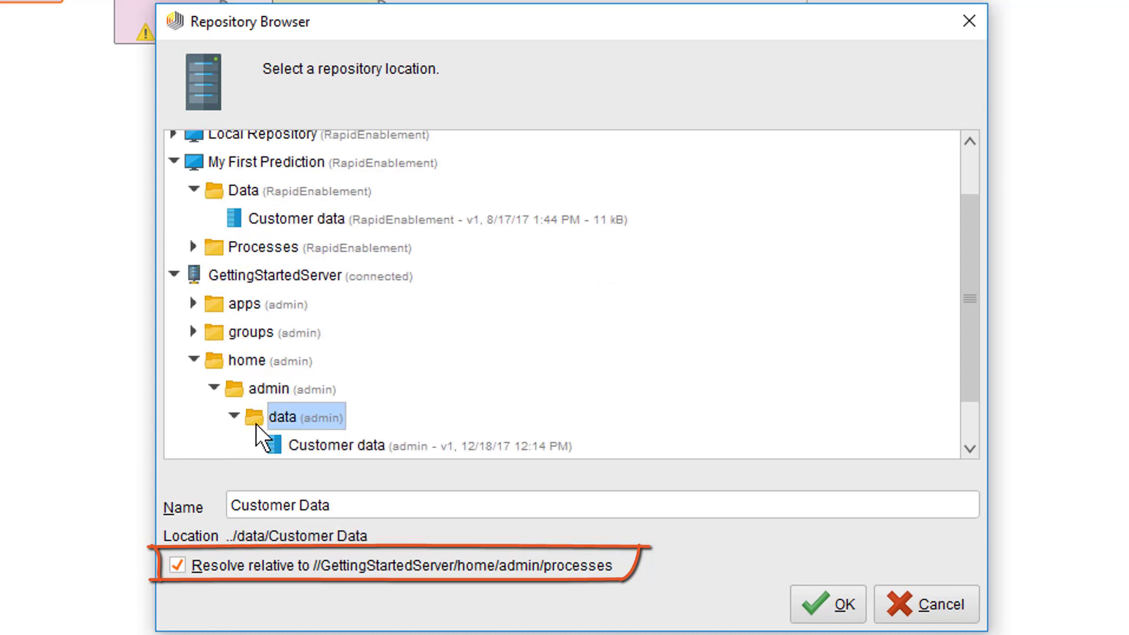
left_click(336, 445)
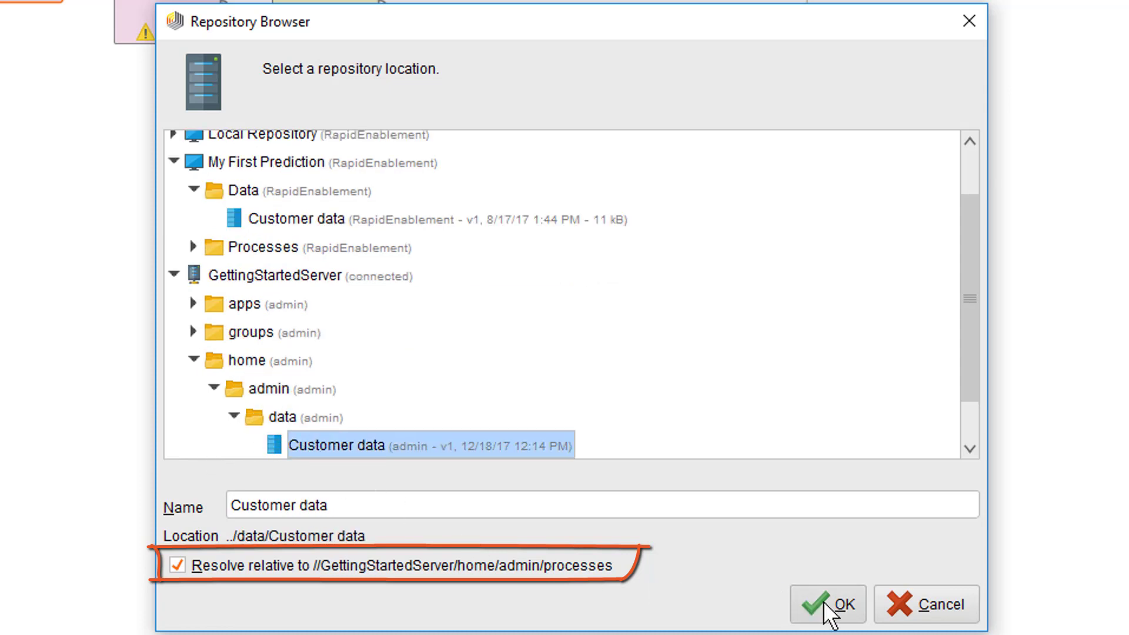
left_click(827, 604)
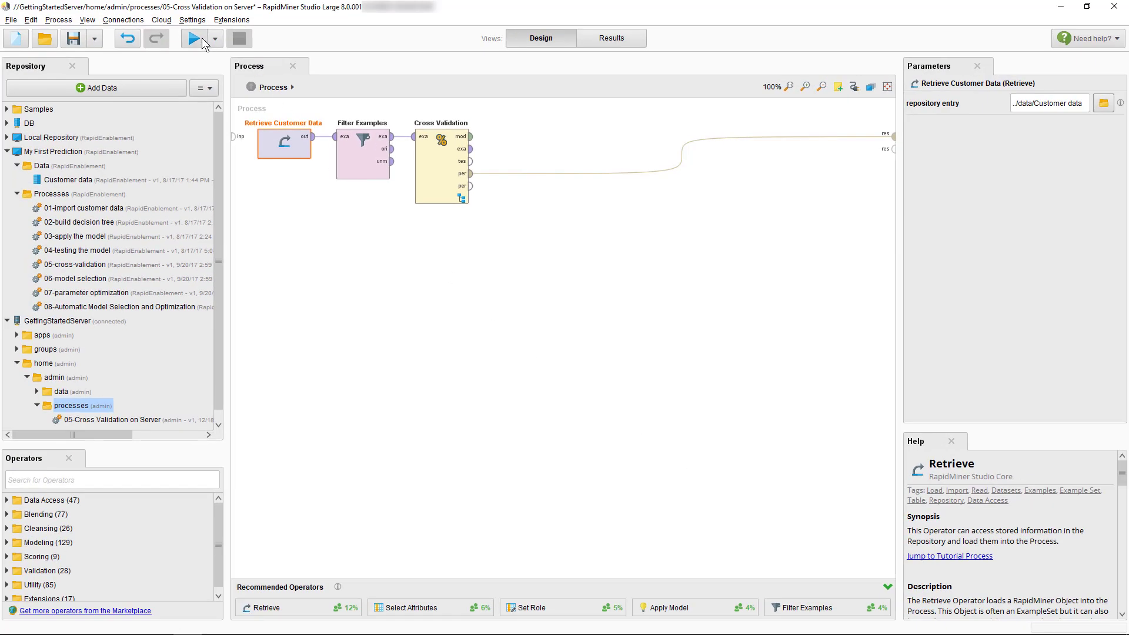
Run the process locally, then start a run on the server and view its Executions page.
left_click(195, 37)
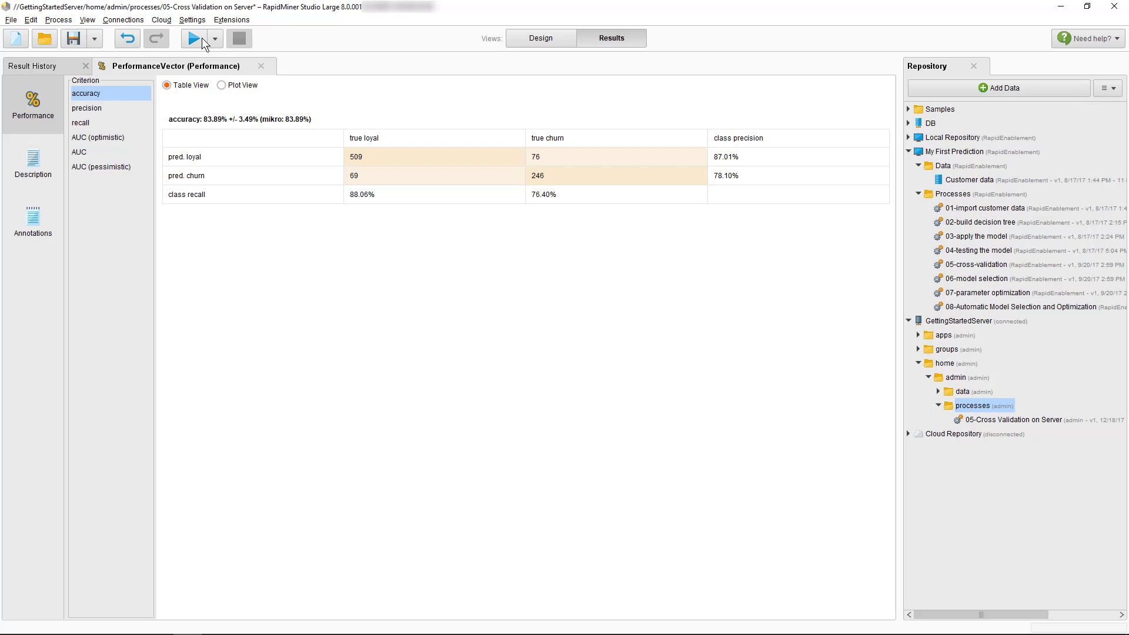
left_click(214, 38)
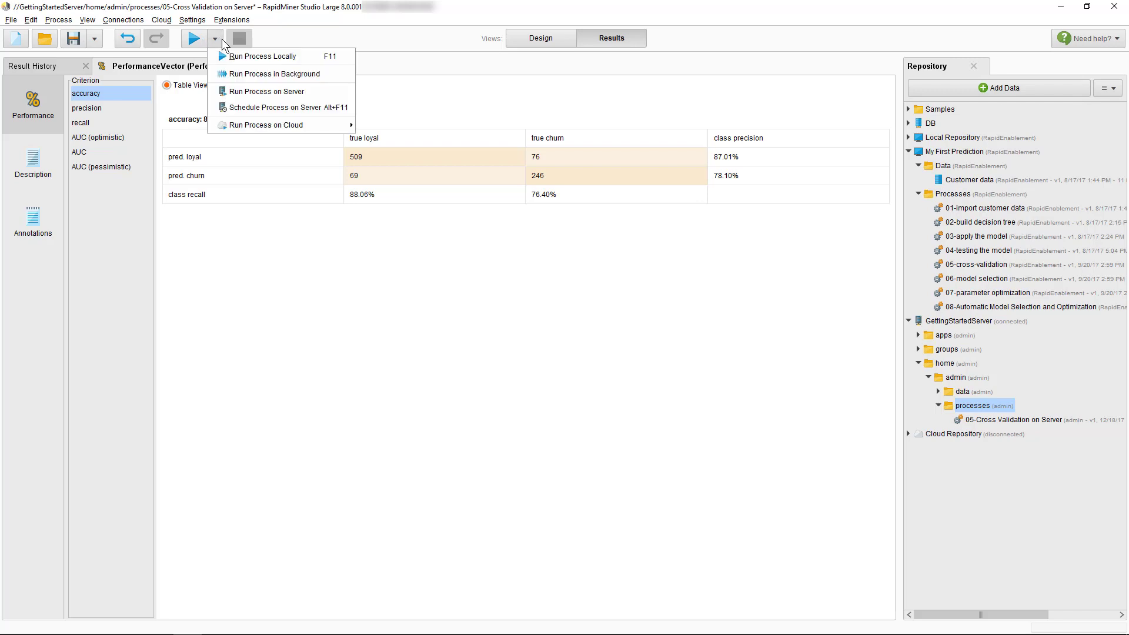
mouse_move(266, 90)
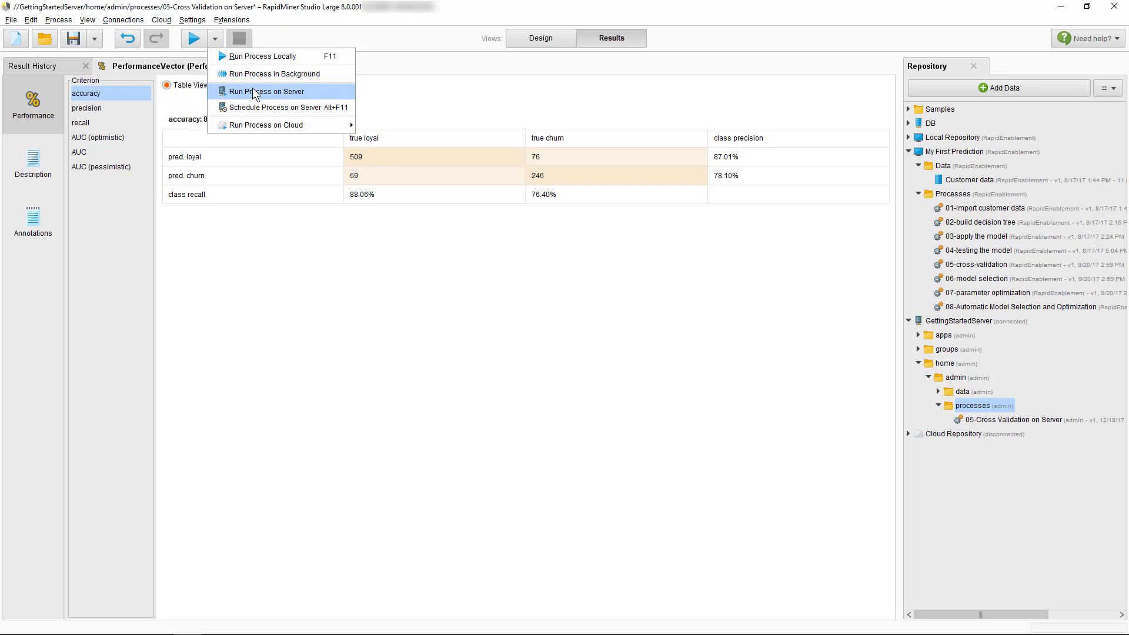
left_click(540, 37)
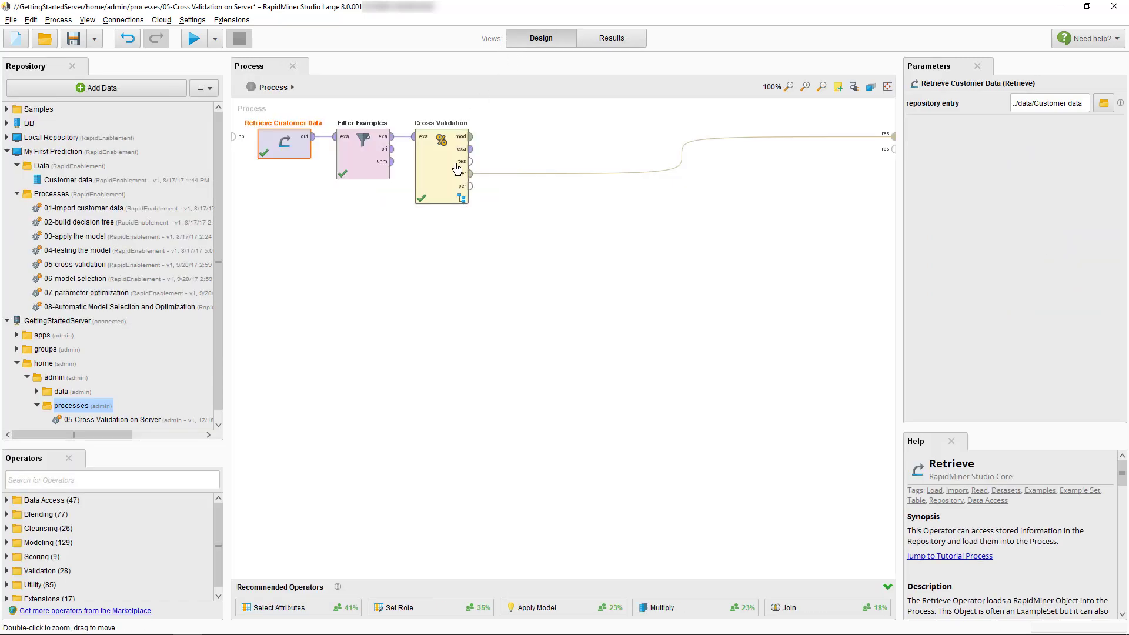
left_click(440, 166)
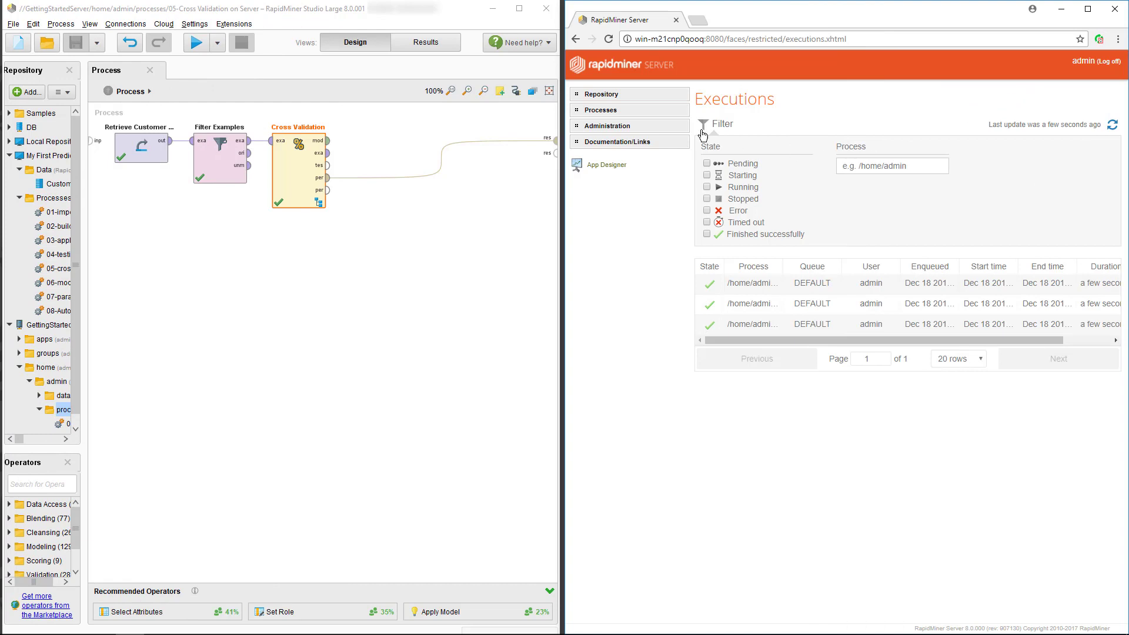
Run the process again for an 84.33% accuracy result, then launch another server run.
left_click(195, 42)
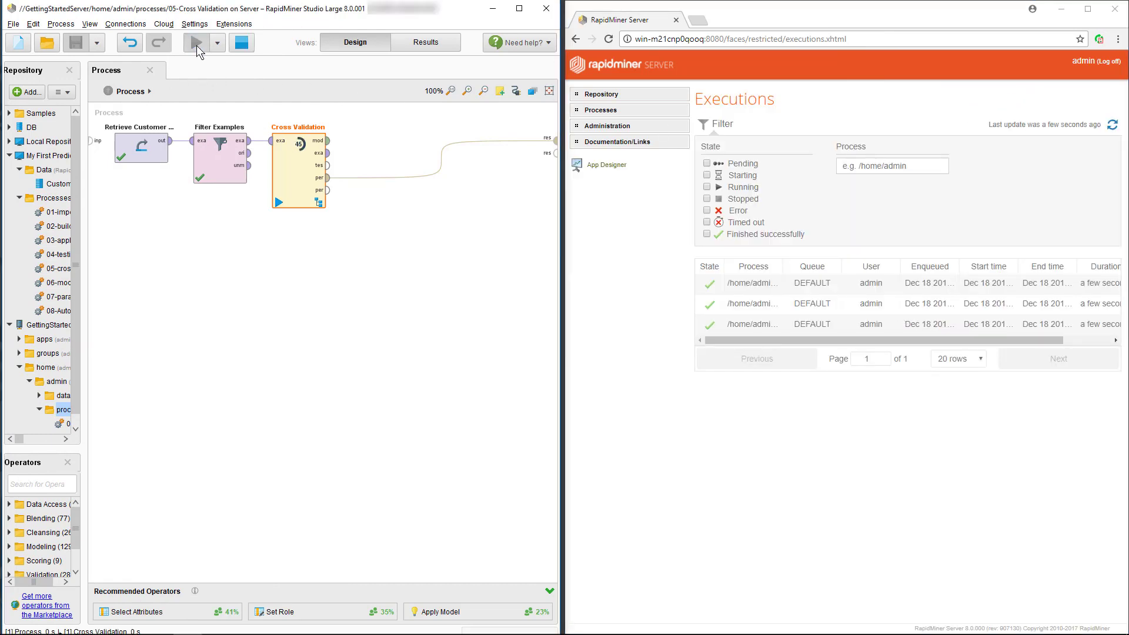
left_click(195, 42)
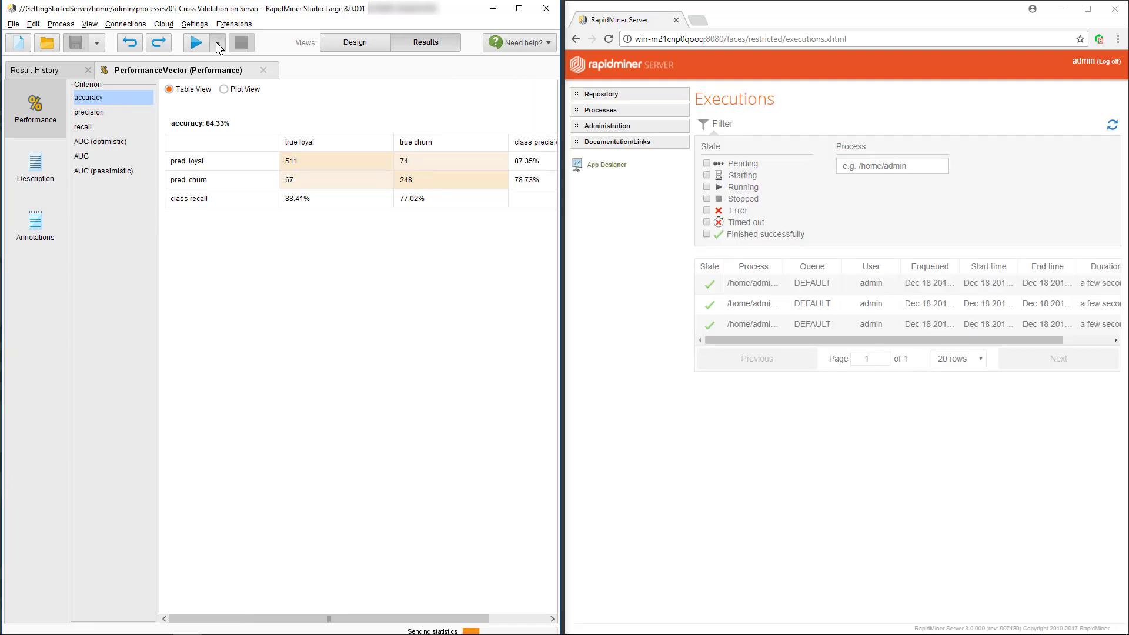
left_click(219, 42)
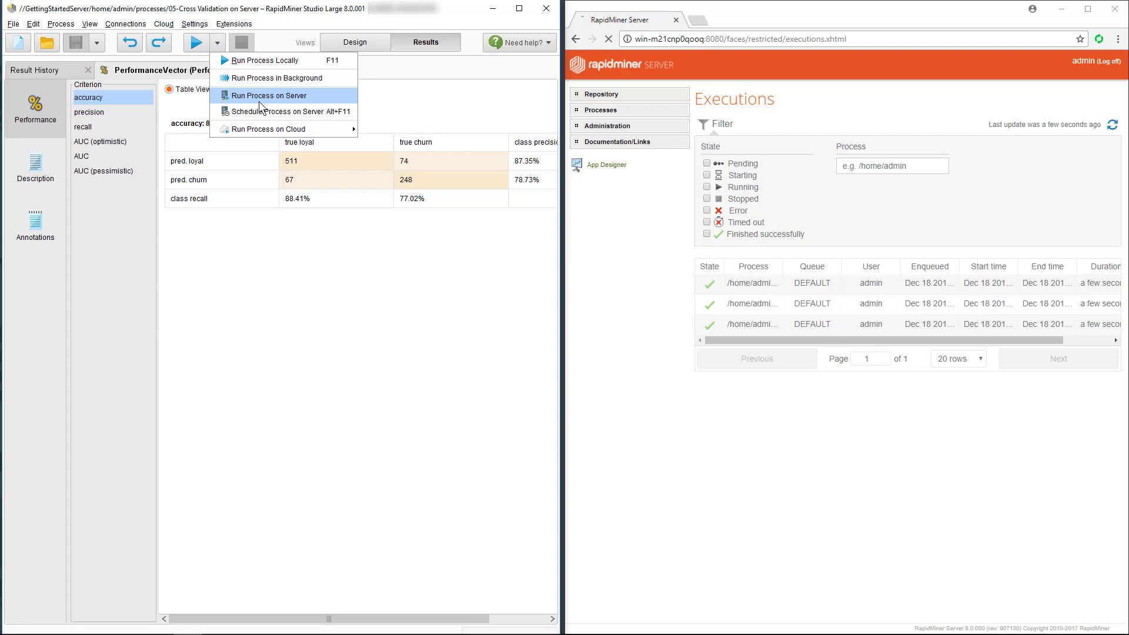
left_click(273, 95)
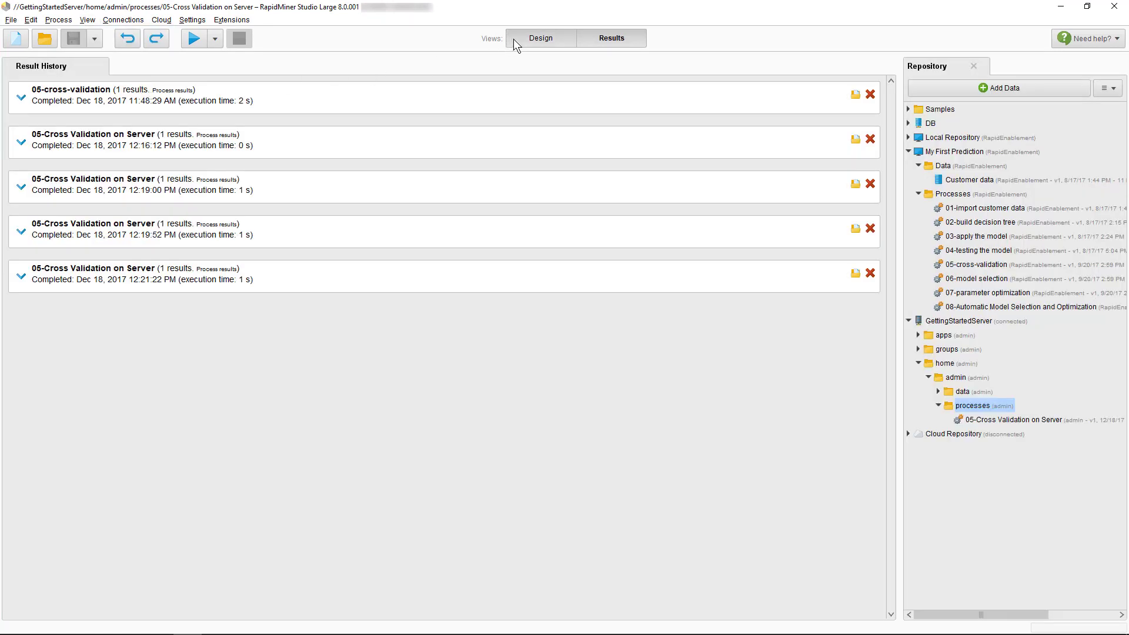
Return from the Result History to the Design view of the process canvas.
left_click(87, 20)
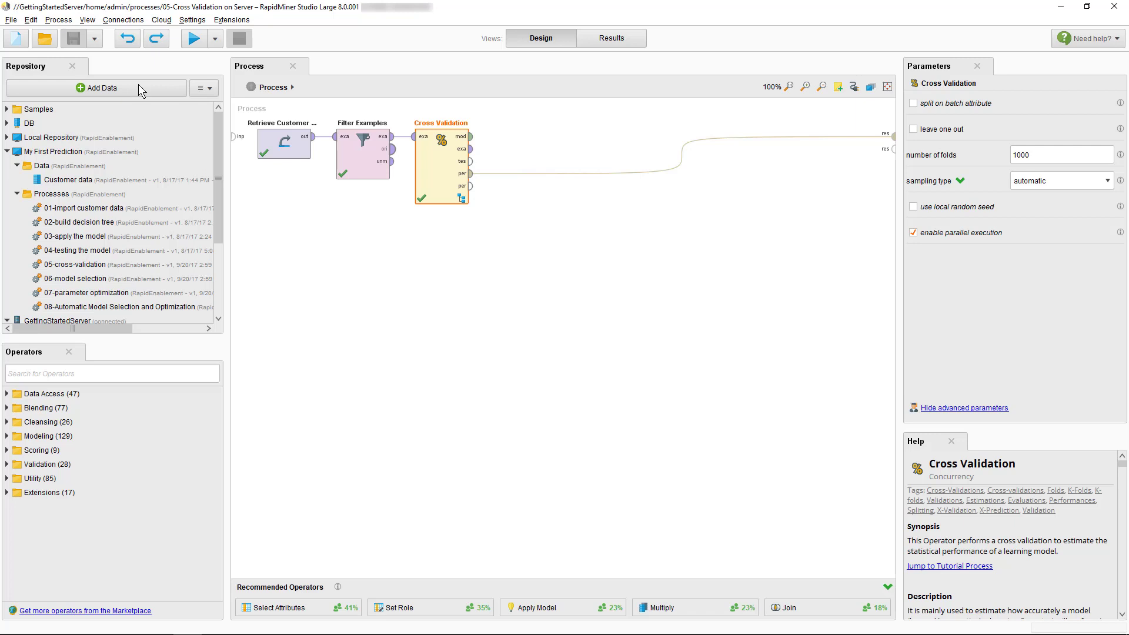
mouse_move(176, 78)
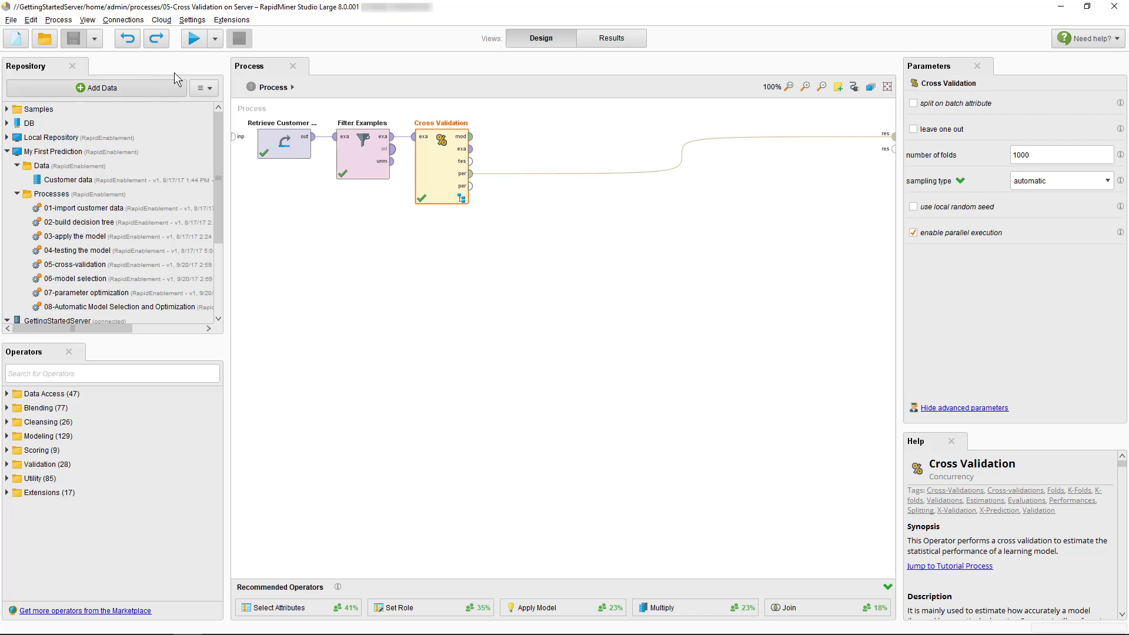
Choose Schedule Process on Server, select a Cron schedule and bring up the Cron Editor.
left_click(214, 37)
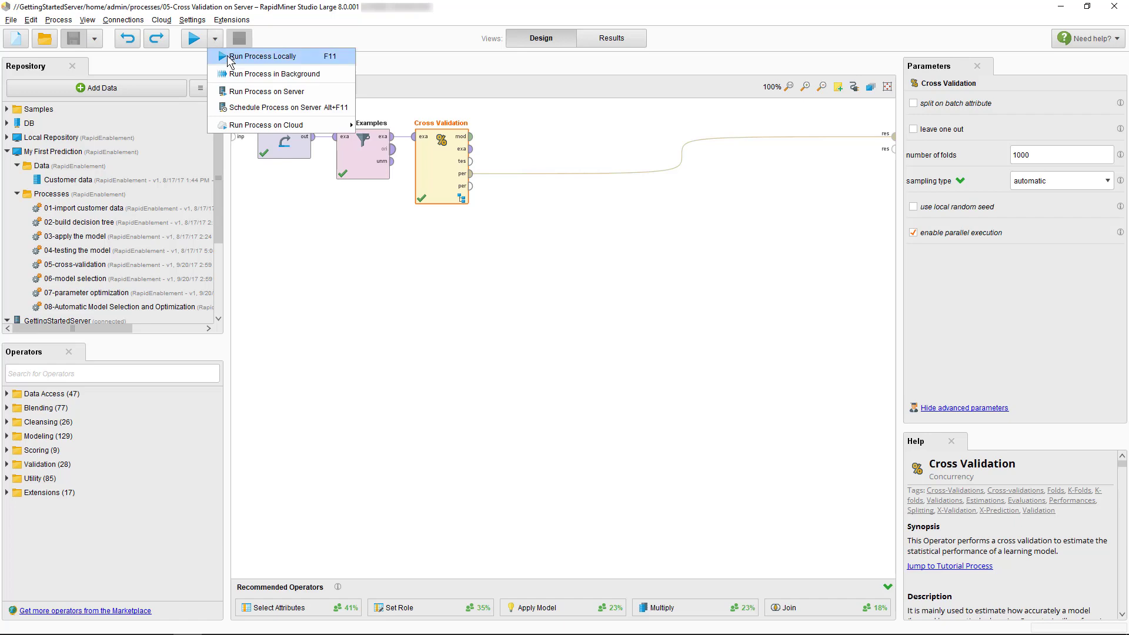
left_click(272, 107)
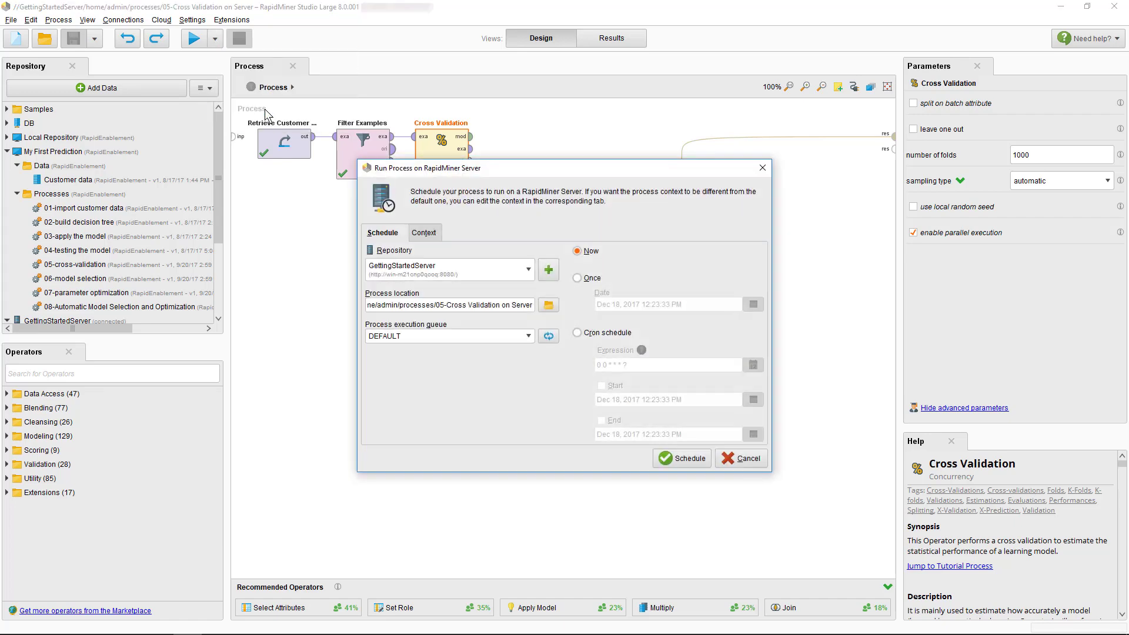
left_click(608, 267)
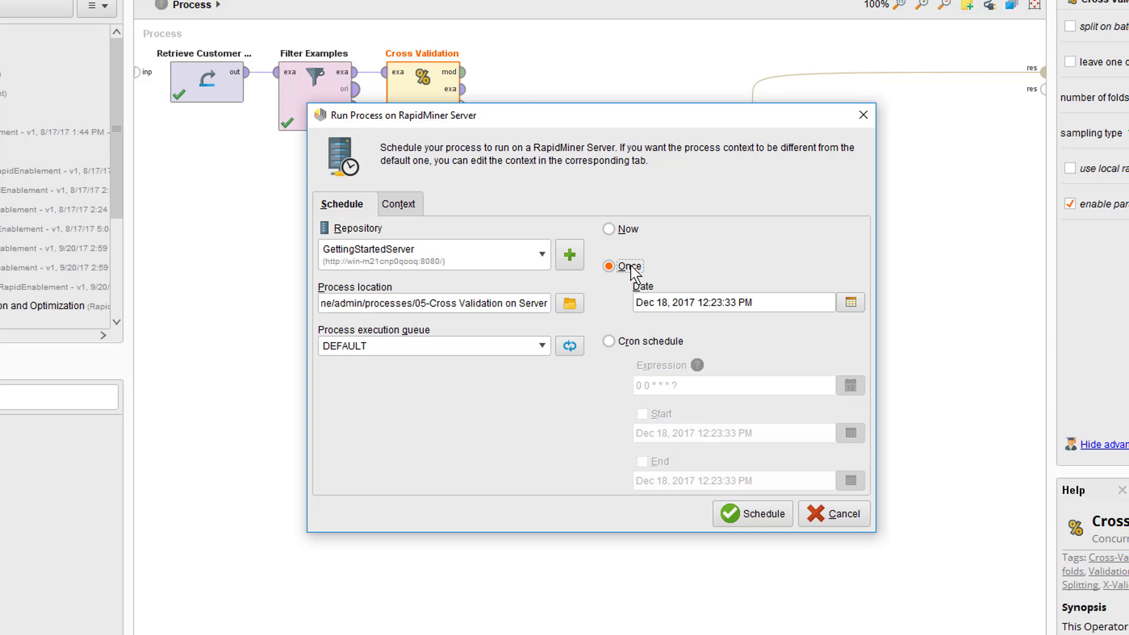
mouse_move(639, 340)
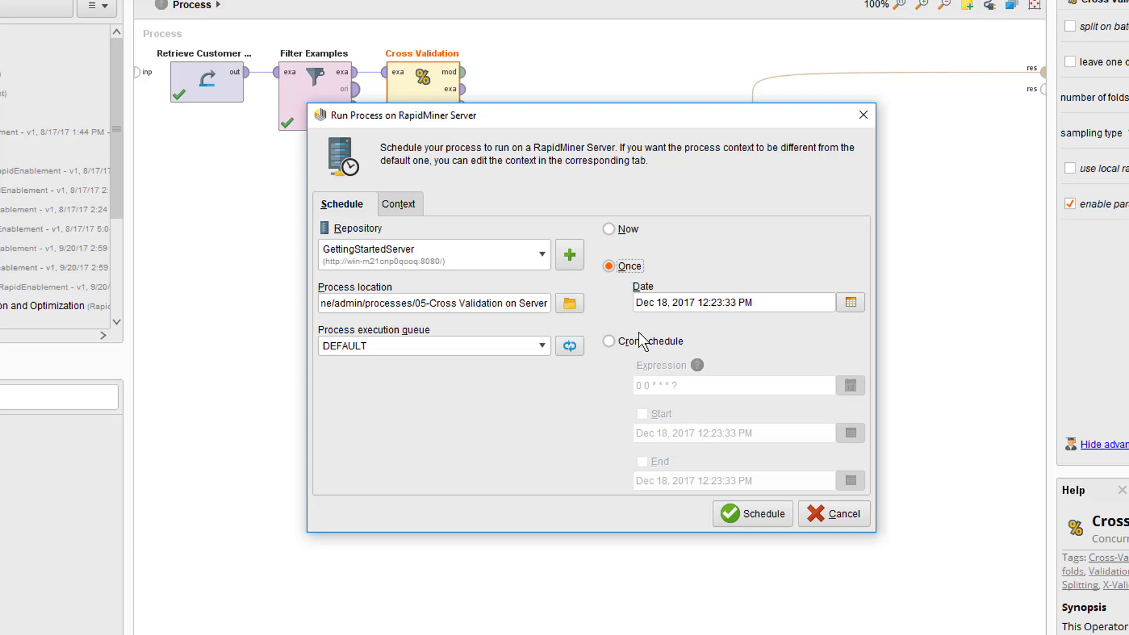
left_click(609, 341)
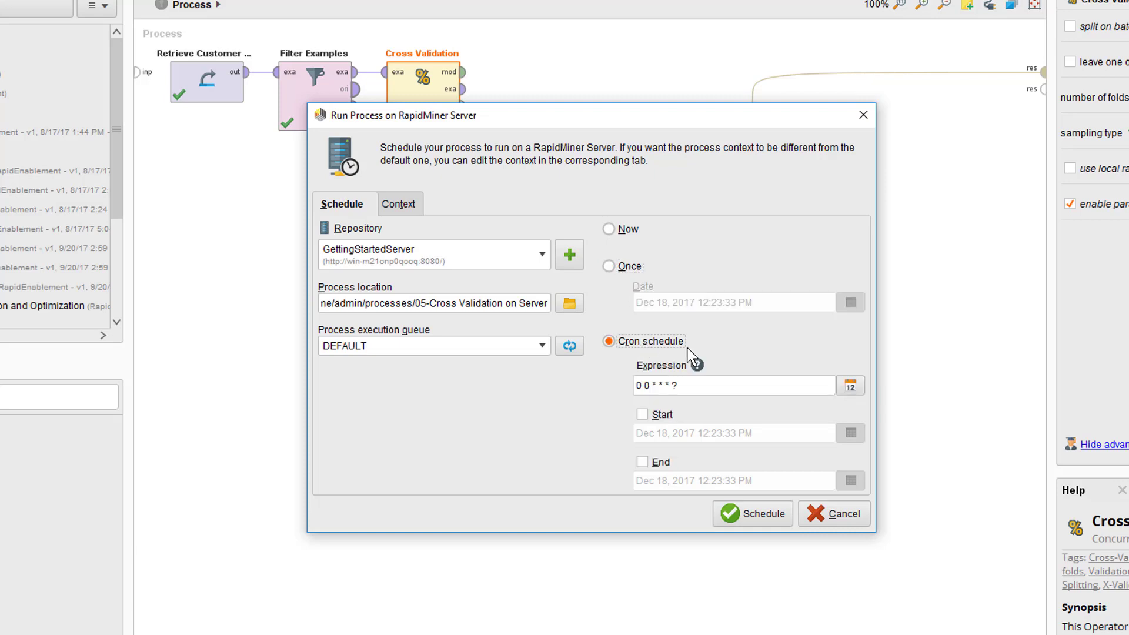
left_click(849, 386)
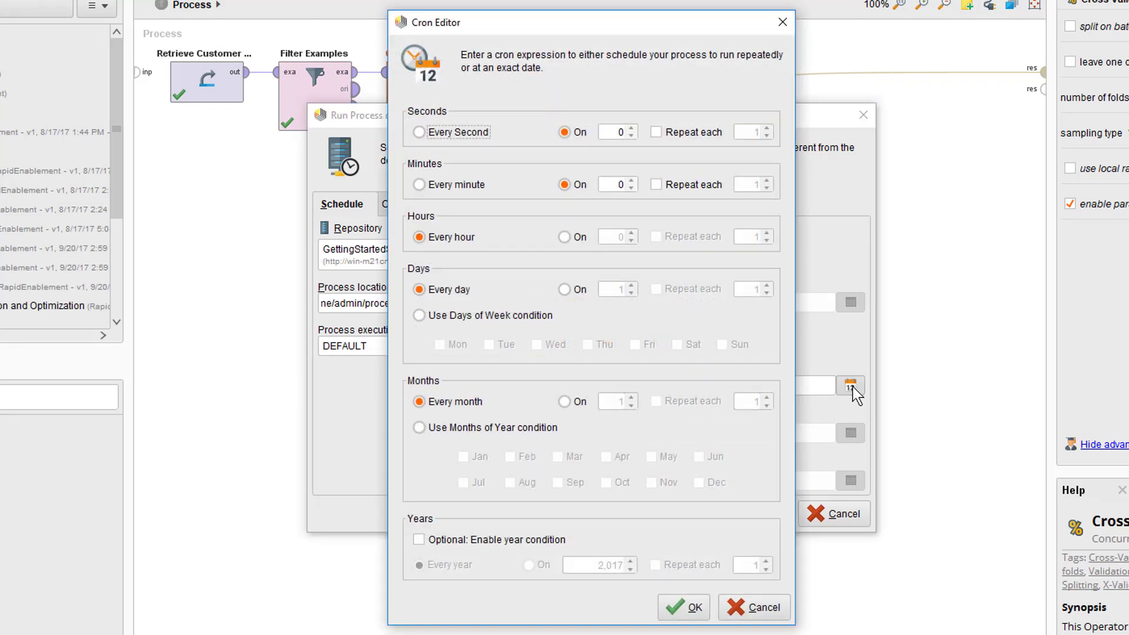
Set Hours to On with value 7, giving cron expression 0 0 7 * * ?
left_click(564, 236)
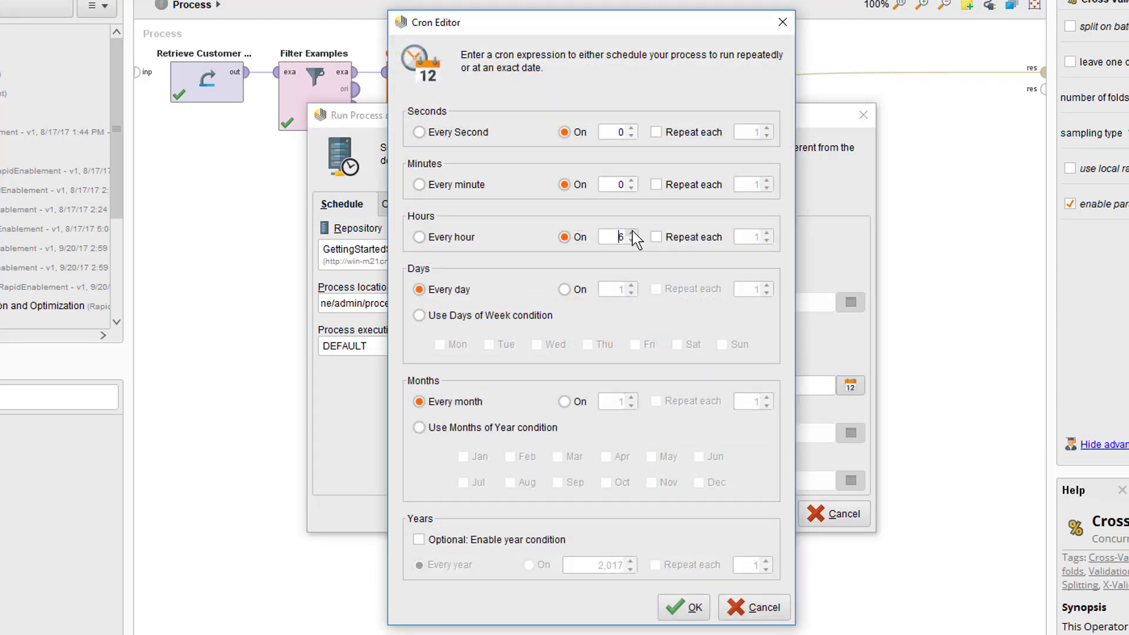
left_click(631, 232)
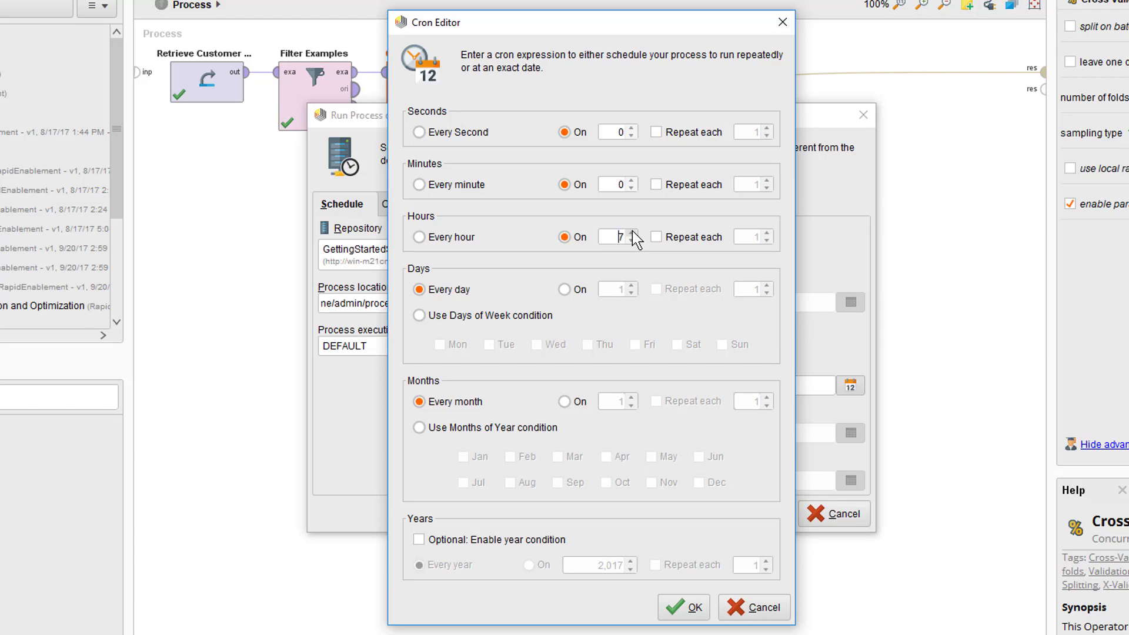
left_click(682, 607)
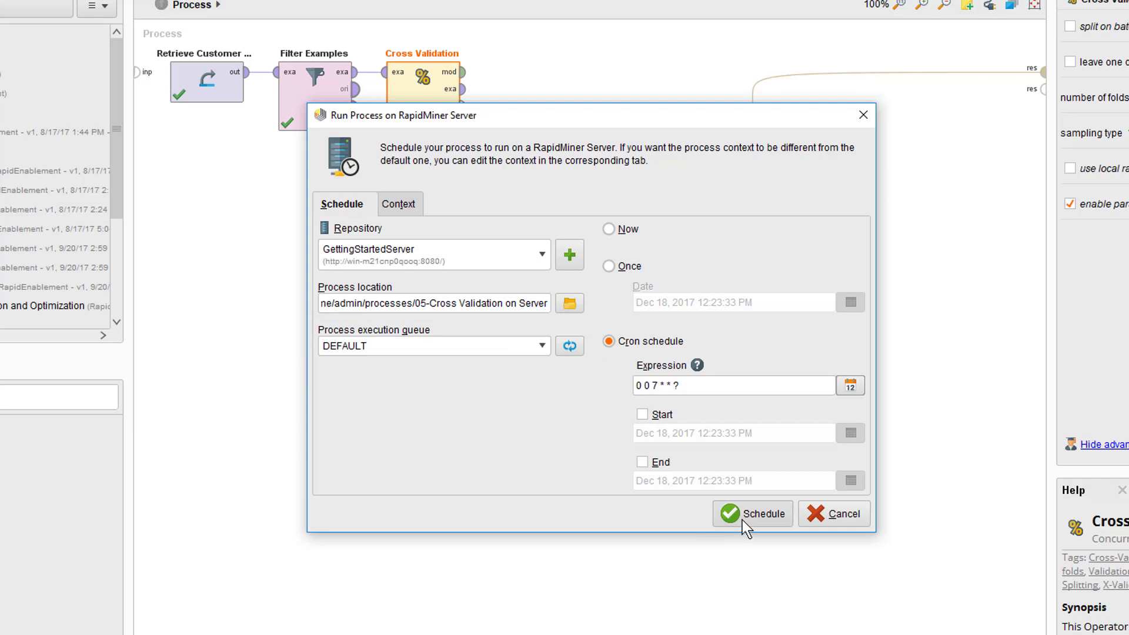
Confirm the schedule so the cross-validation process runs daily at hour 7 on the server.
left_click(752, 514)
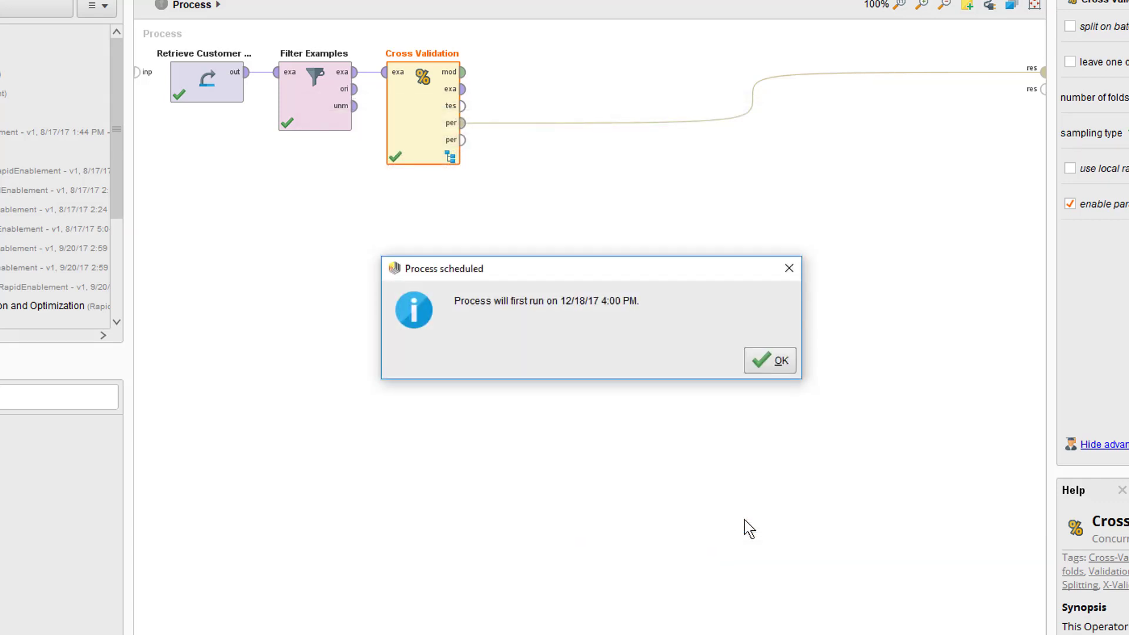